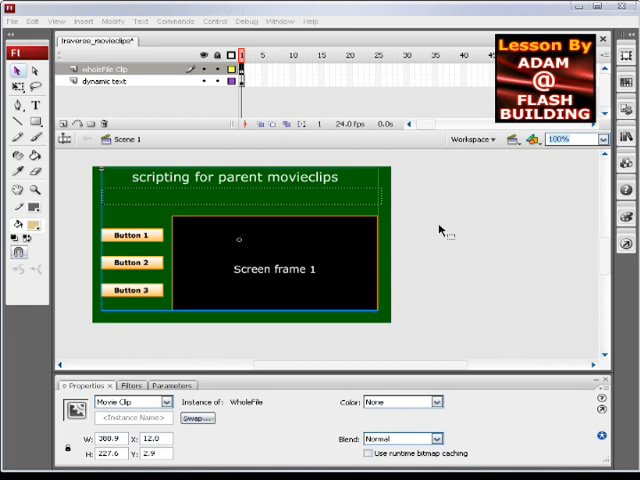
{"action": "mouse_move", "coordinate": [405, 255]}
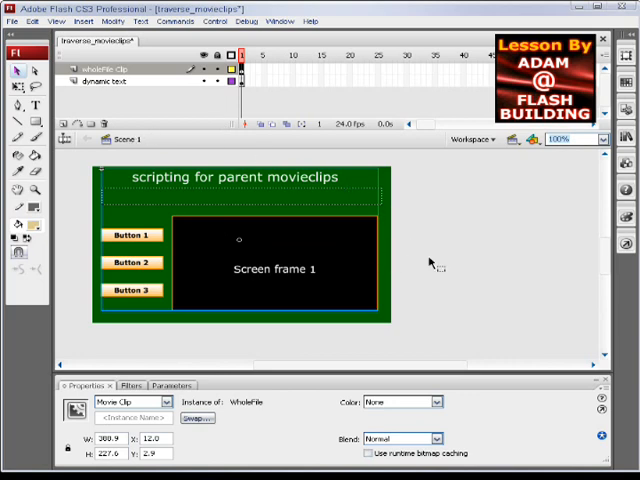
{"action": "mouse_move", "coordinate": [458, 260]}
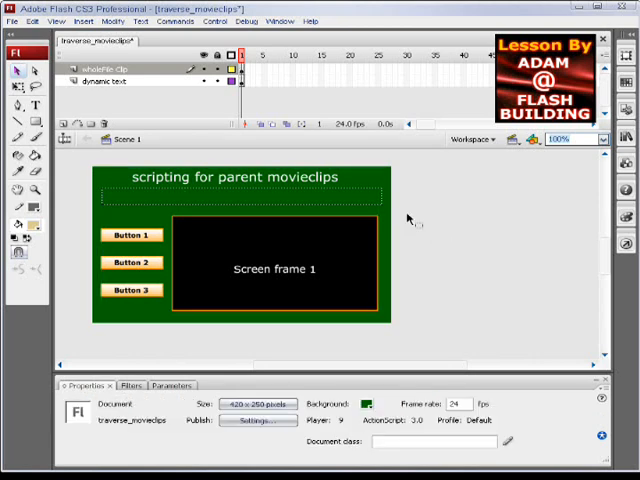
{"action": "mouse_move", "coordinate": [155, 72]}
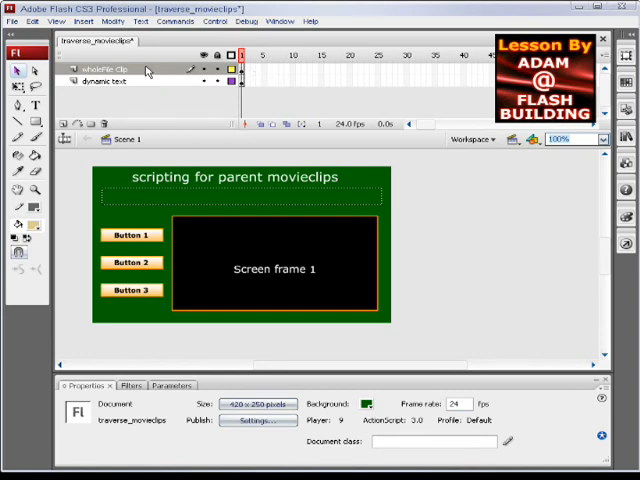
{"action": "mouse_move", "coordinate": [320, 232]}
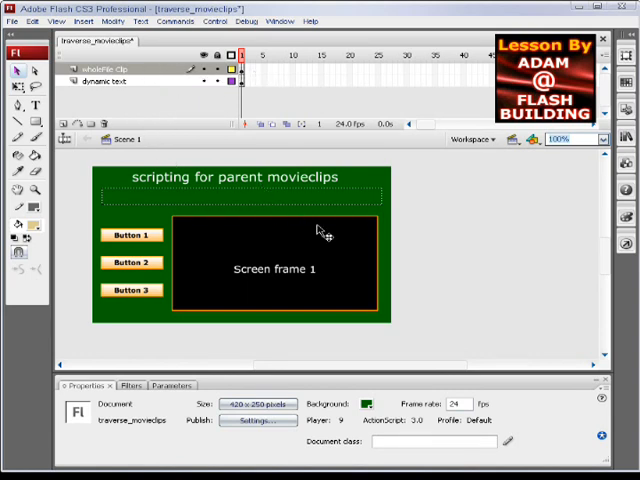
- Select the WholeFile clip on the stage and enter its single-layer timeline
{"action": "left_click", "coordinate": [240, 240]}
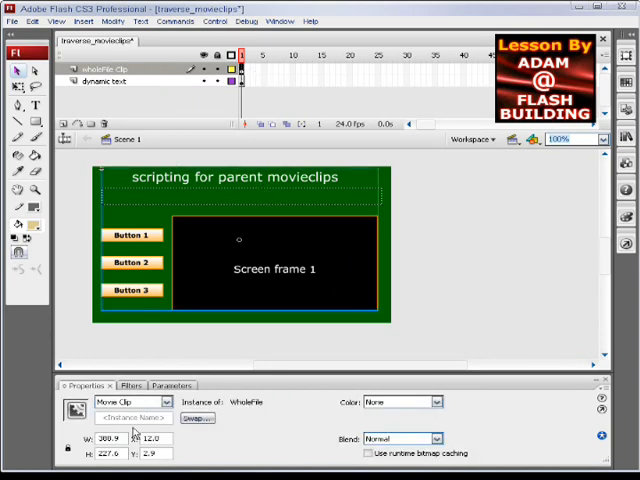
{"action": "mouse_move", "coordinate": [350, 245]}
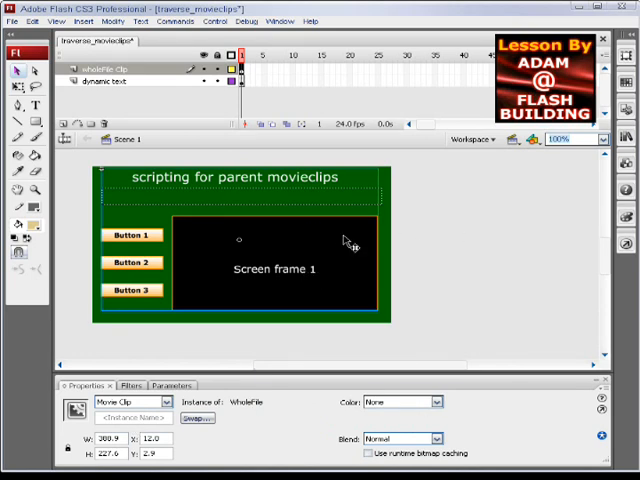
{"action": "mouse_move", "coordinate": [390, 200]}
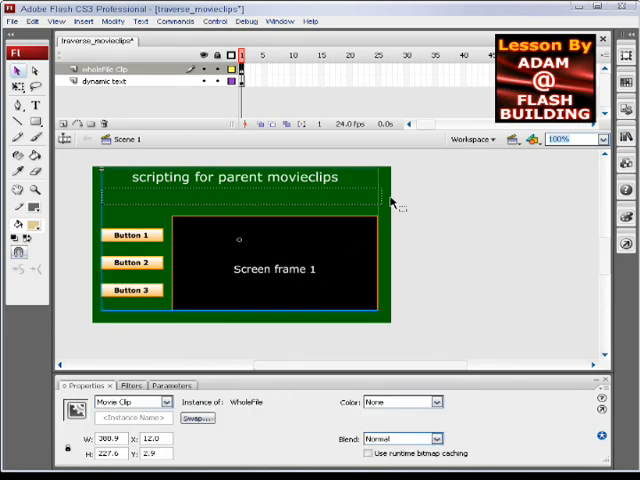
{"action": "left_click", "coordinate": [105, 80]}
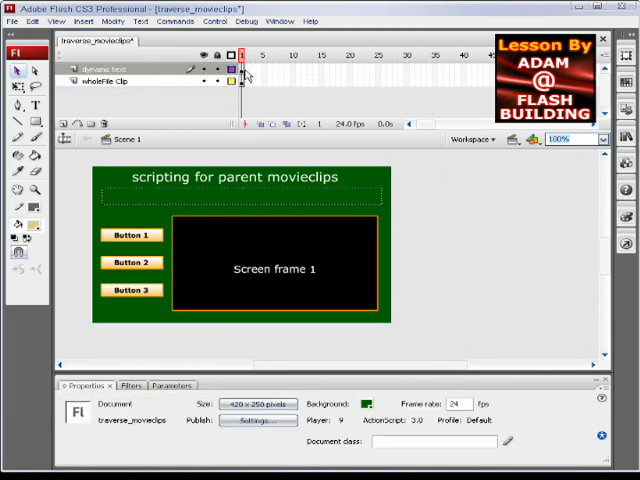
{"action": "mouse_move", "coordinate": [340, 205]}
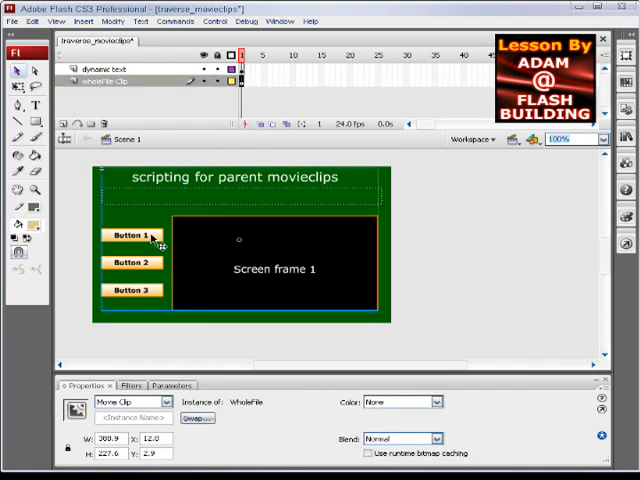
{"action": "mouse_move", "coordinate": [135, 262]}
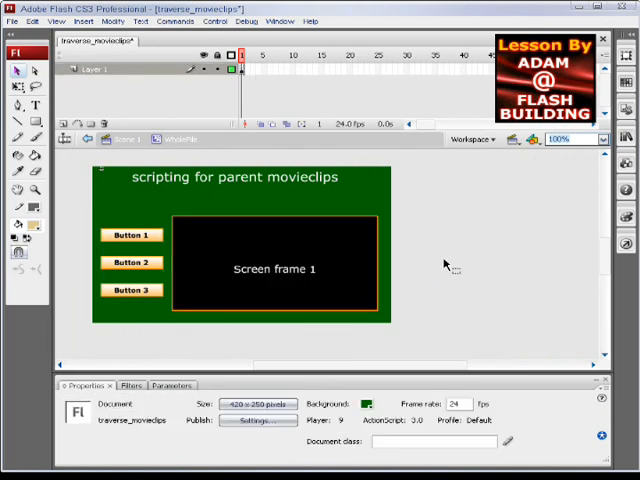
- Select the screen clip inside WholeFile and check its instance name, screen_mc
{"action": "left_click", "coordinate": [275, 270]}
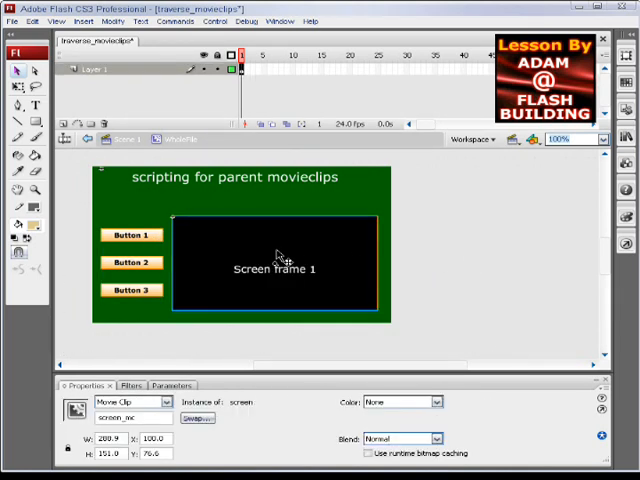
{"action": "left_click", "coordinate": [480, 273]}
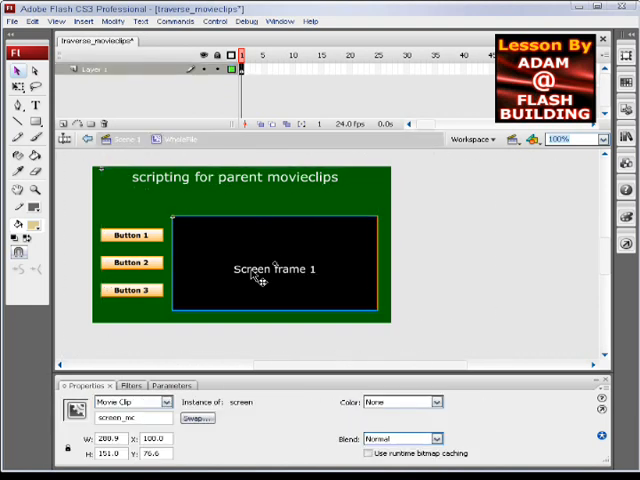
{"action": "mouse_move", "coordinate": [210, 310]}
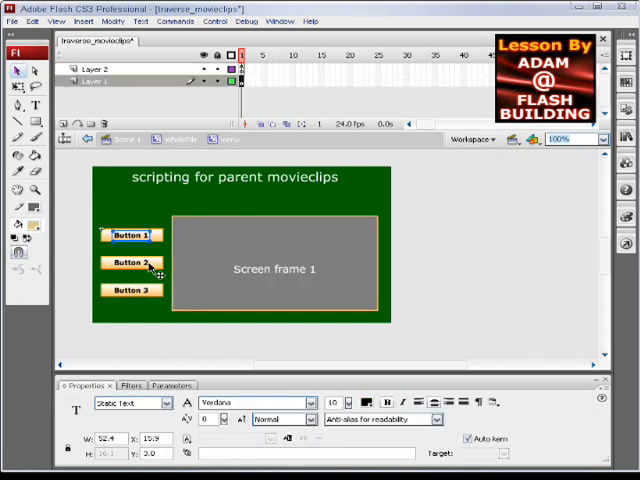
- Step back out of the menu clip to WholeFile, with the menu instance selected
{"action": "left_click", "coordinate": [130, 235]}
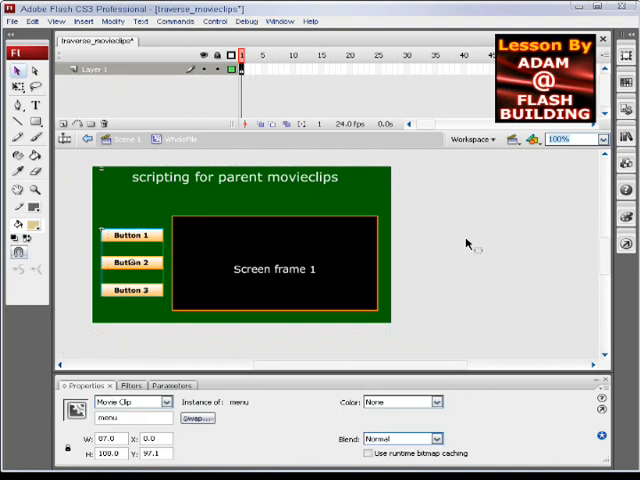
{"action": "mouse_move", "coordinate": [480, 291]}
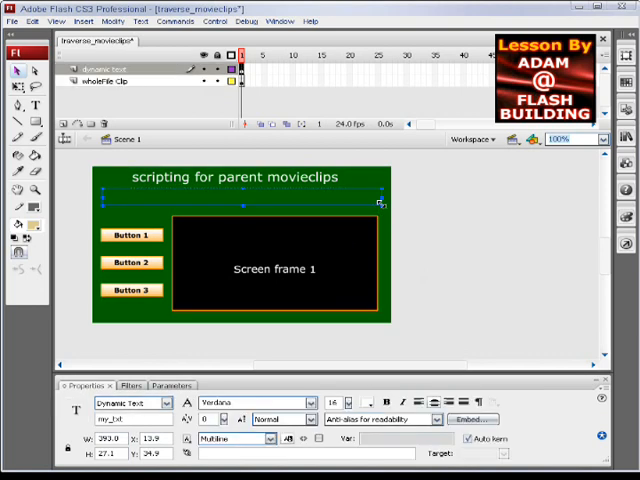
{"action": "mouse_move", "coordinate": [315, 204]}
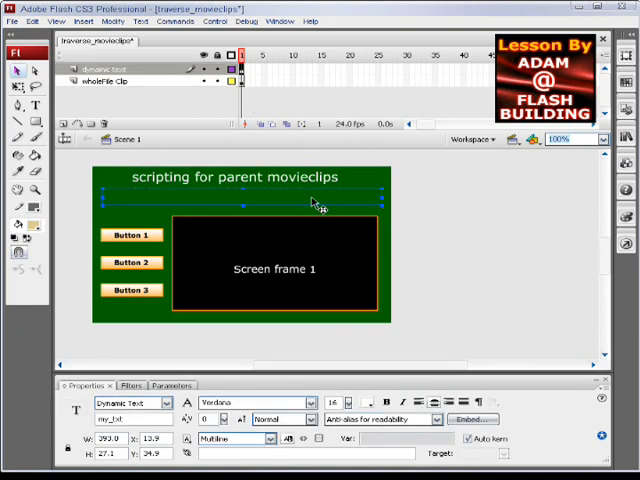
{"action": "mouse_move", "coordinate": [268, 277]}
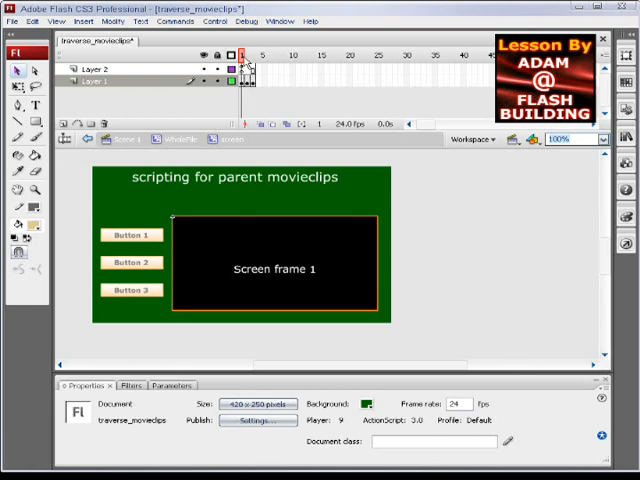
- View Screen frames 1, 2 and 3 of the screen clip, then enter the menu clip
{"action": "left_click", "coordinate": [95, 80]}
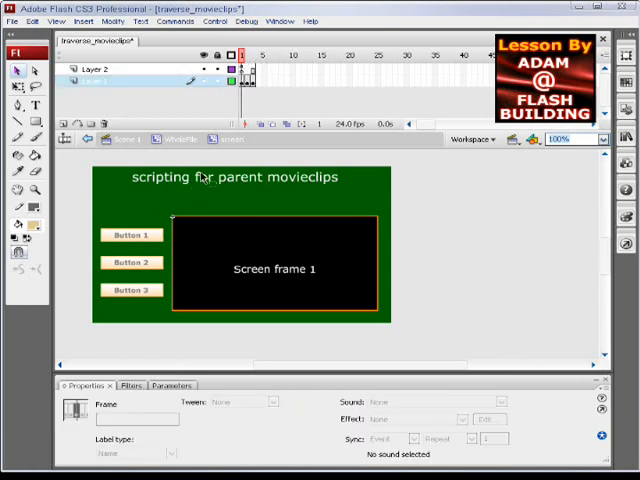
{"action": "left_click", "coordinate": [251, 55]}
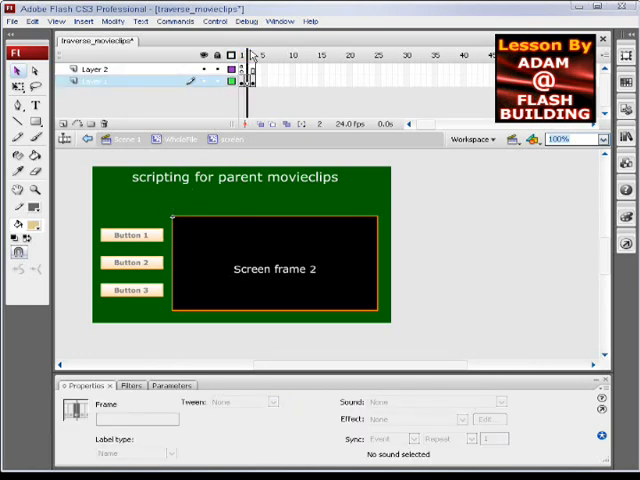
{"action": "left_click", "coordinate": [255, 55]}
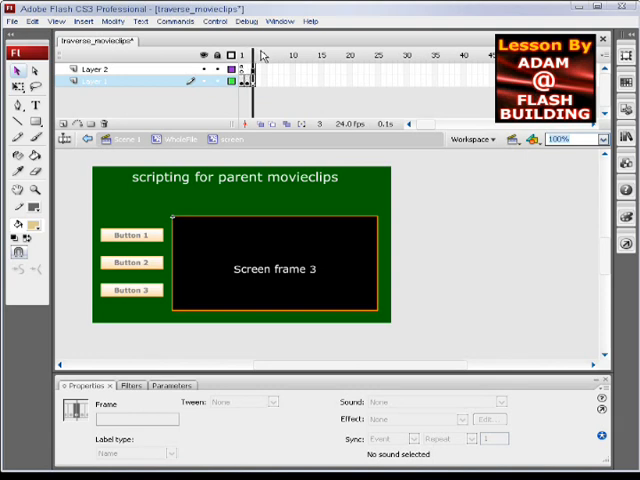
{"action": "left_click", "coordinate": [243, 54]}
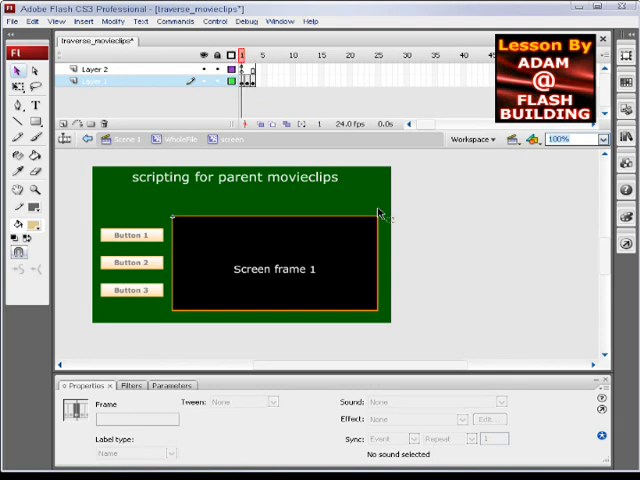
{"action": "left_click", "coordinate": [275, 268]}
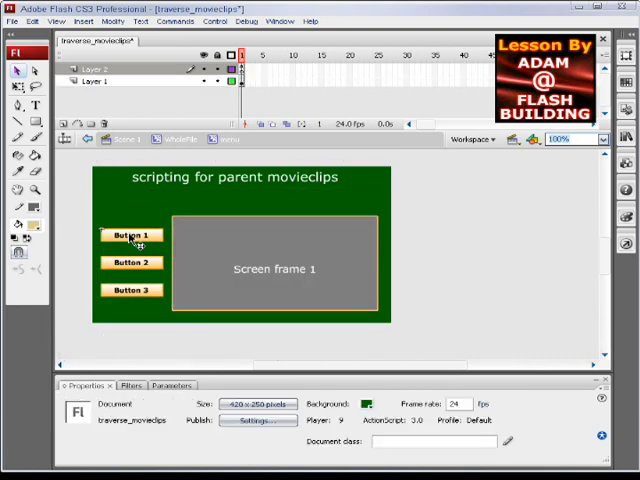
- Check the menu buttons' instance names and select frame 1 of the script layer
{"action": "left_click", "coordinate": [131, 236]}
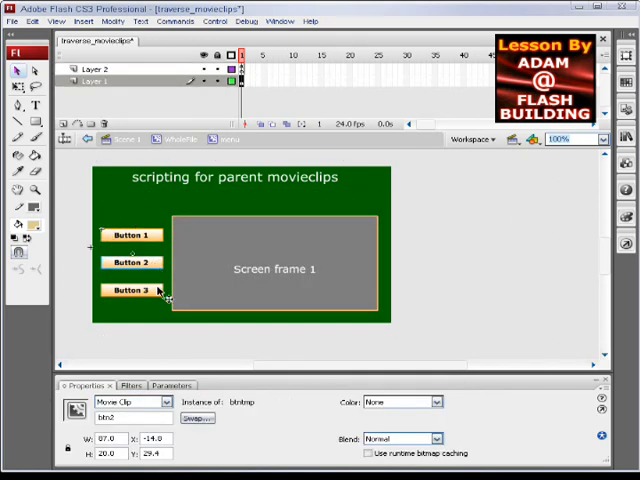
{"action": "left_click", "coordinate": [130, 290]}
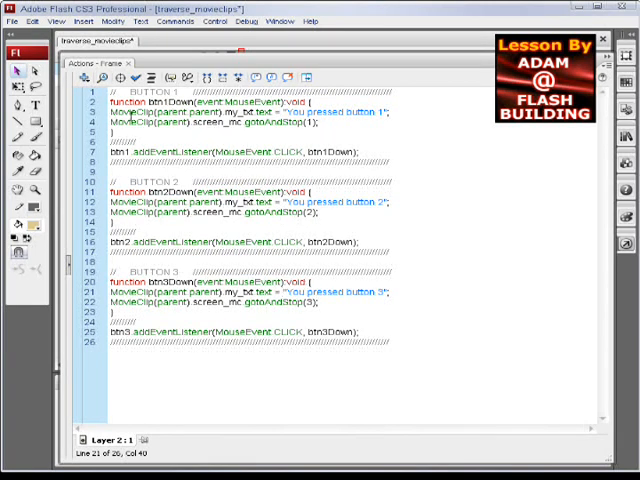
- Examine the MovieClip(parent.parent) reference in button 1's handler code
{"action": "left_click", "coordinate": [118, 112]}
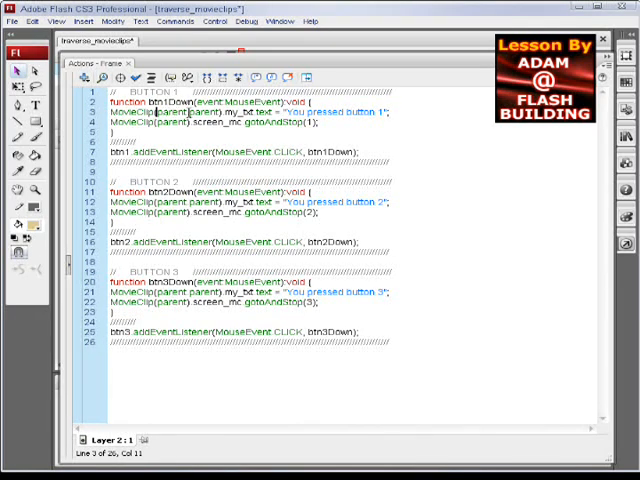
{"action": "mouse_move", "coordinate": [458, 278]}
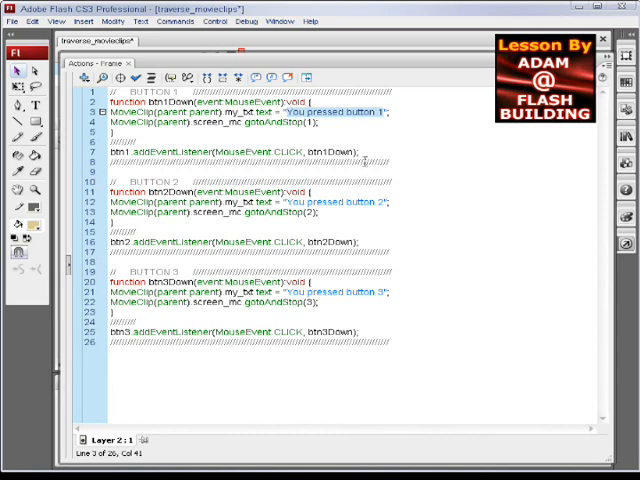
{"action": "mouse_move", "coordinate": [185, 177]}
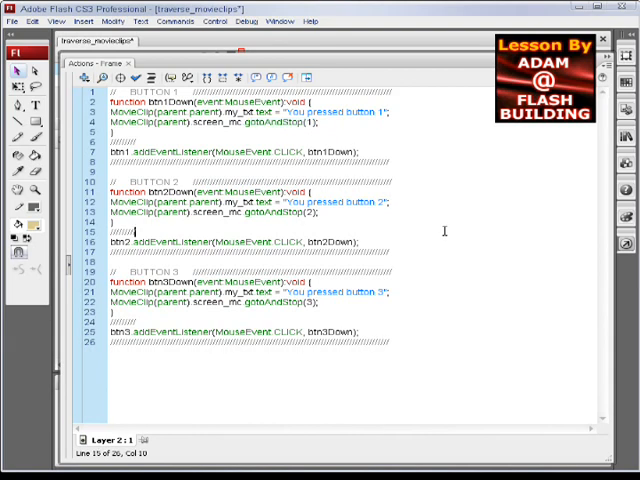
{"action": "mouse_move", "coordinate": [381, 224]}
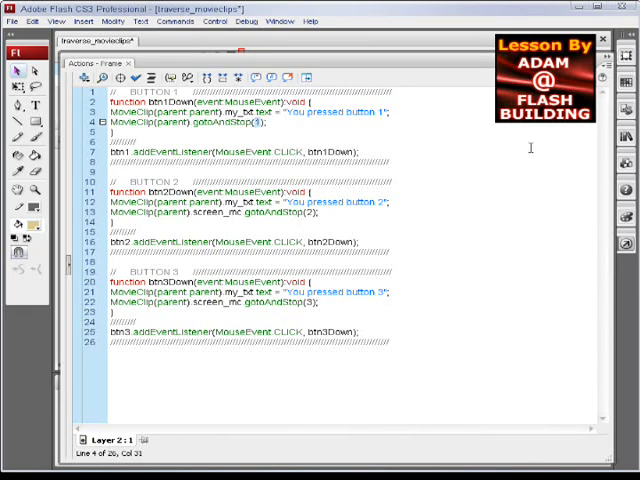
- Edit button 1's frame-change lines to use the "page1" frame label
{"action": "left_click", "coordinate": [263, 124]}
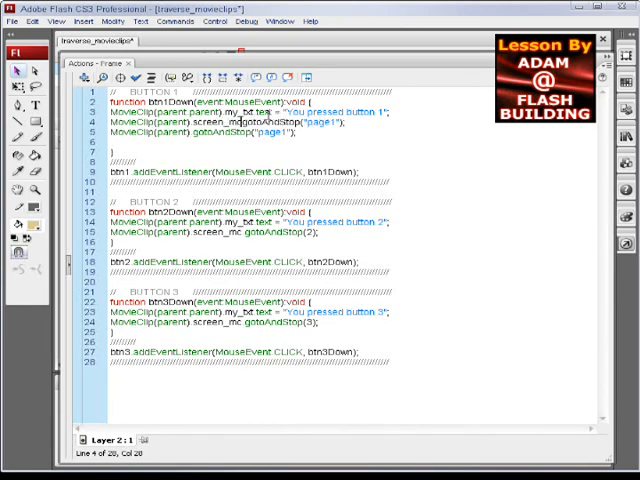
{"action": "type", "text": "."}
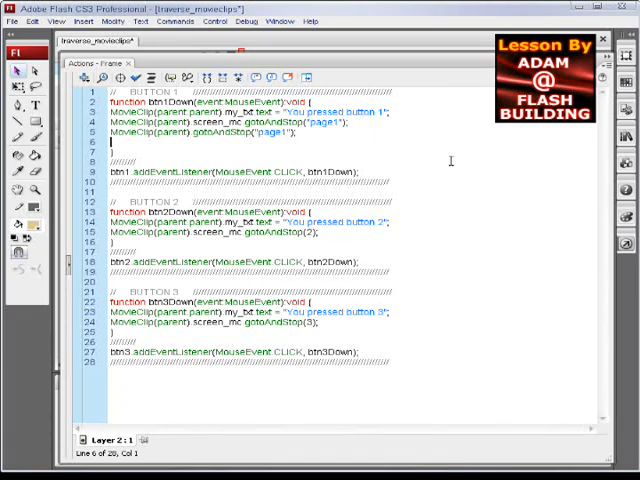
{"action": "mouse_move", "coordinate": [336, 153]}
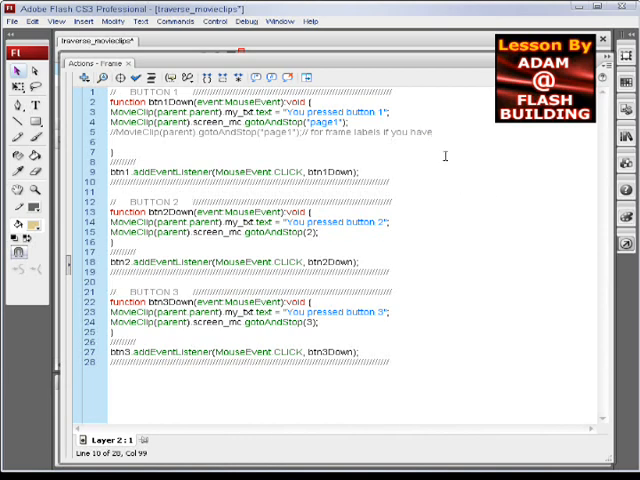
- Close the Actions panel and return to the stage
{"action": "left_click", "coordinate": [438, 131]}
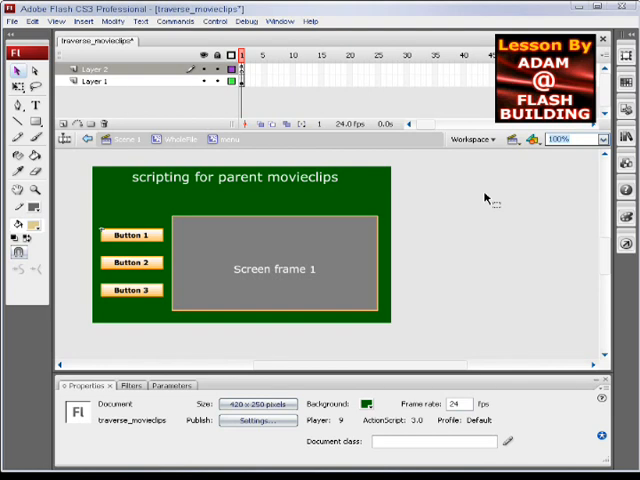
{"action": "mouse_move", "coordinate": [590, 438]}
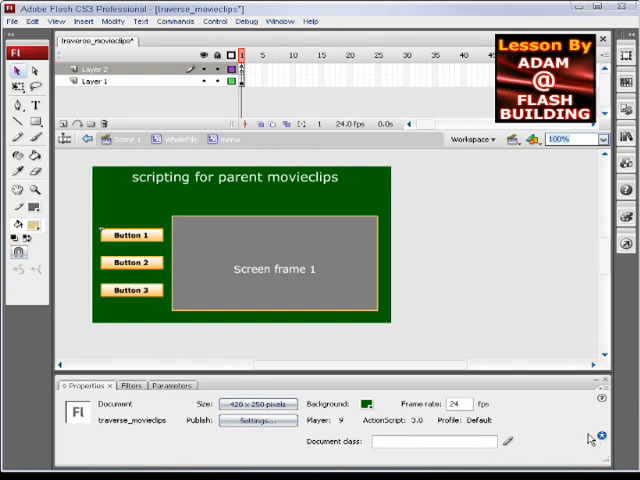